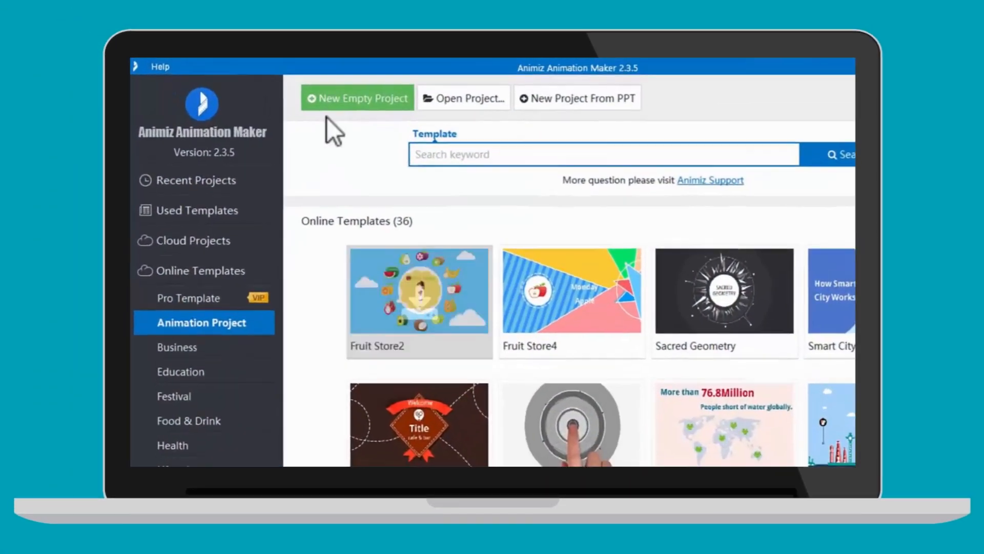
Preview an empty project, return Home and open the Business animation template as a new project
click(357, 98)
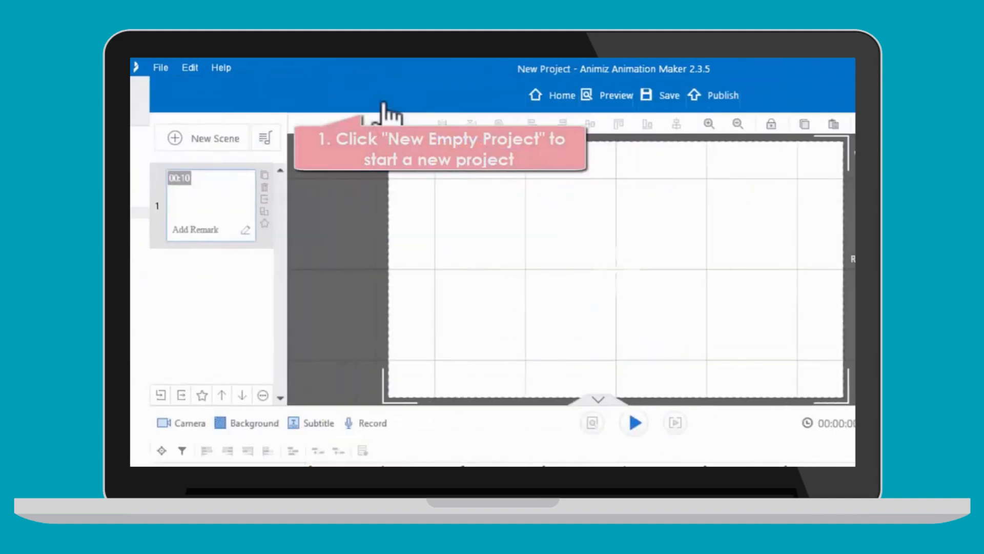
click(552, 94)
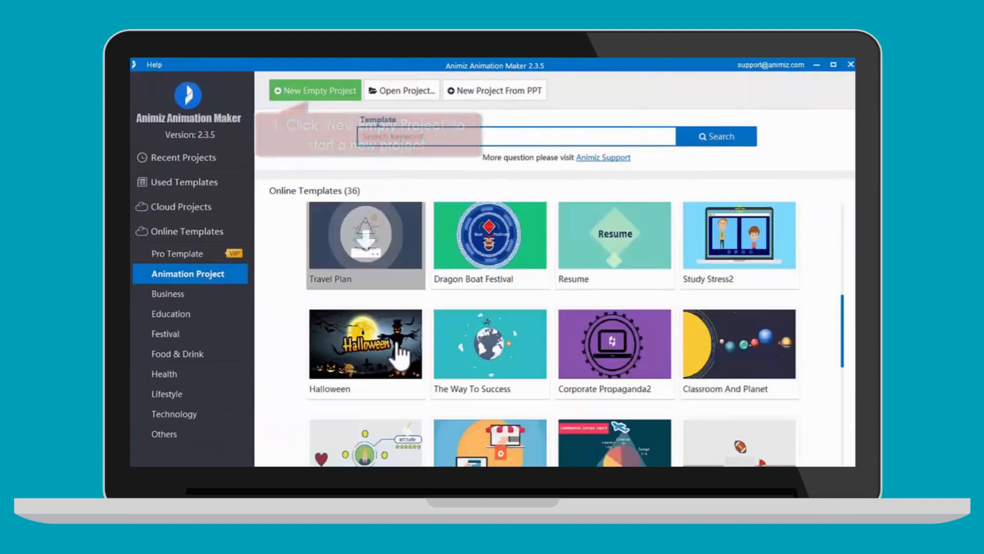
scroll(down, 3)
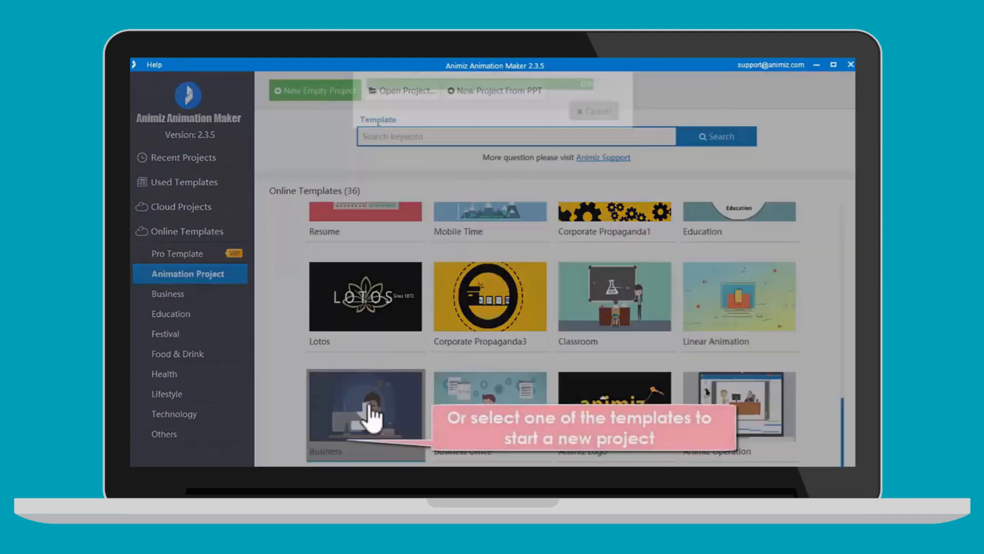
click(365, 414)
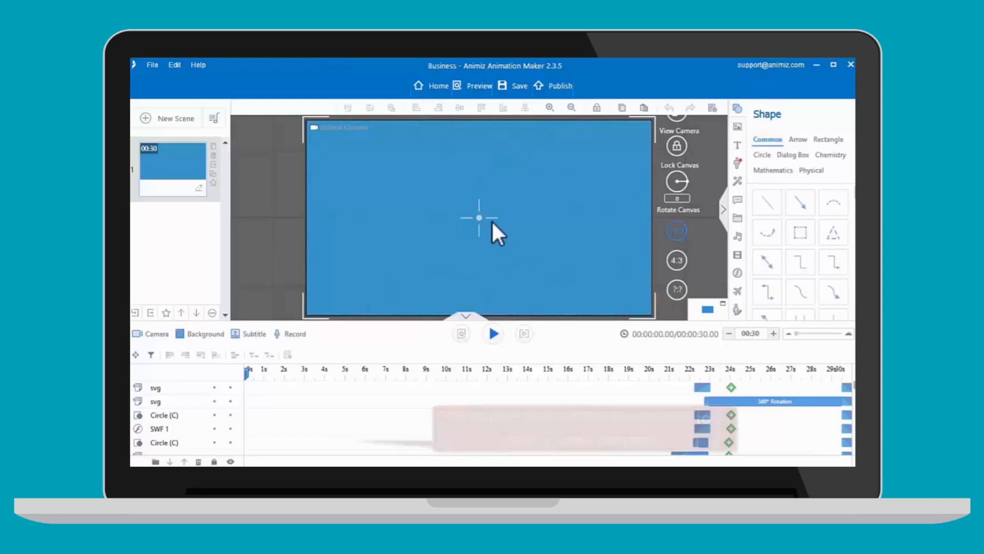
Browse the scene templates and add a blank 10-second scene as scene 2
click(175, 118)
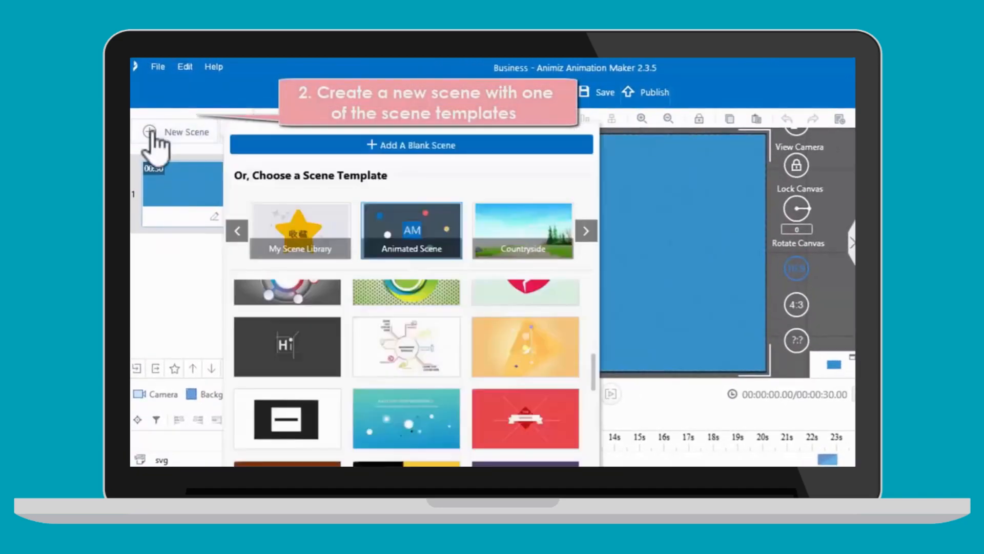
scroll(down, 3)
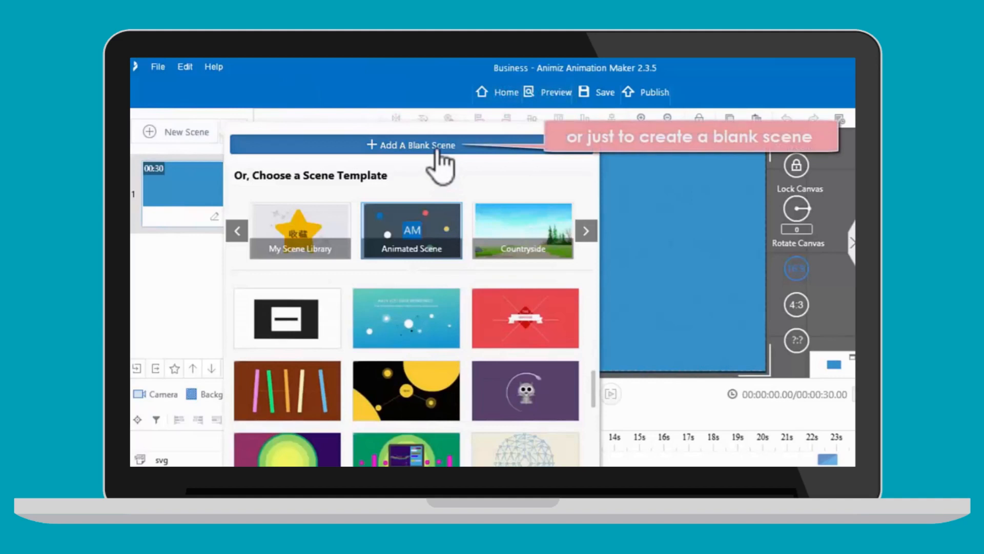
click(411, 144)
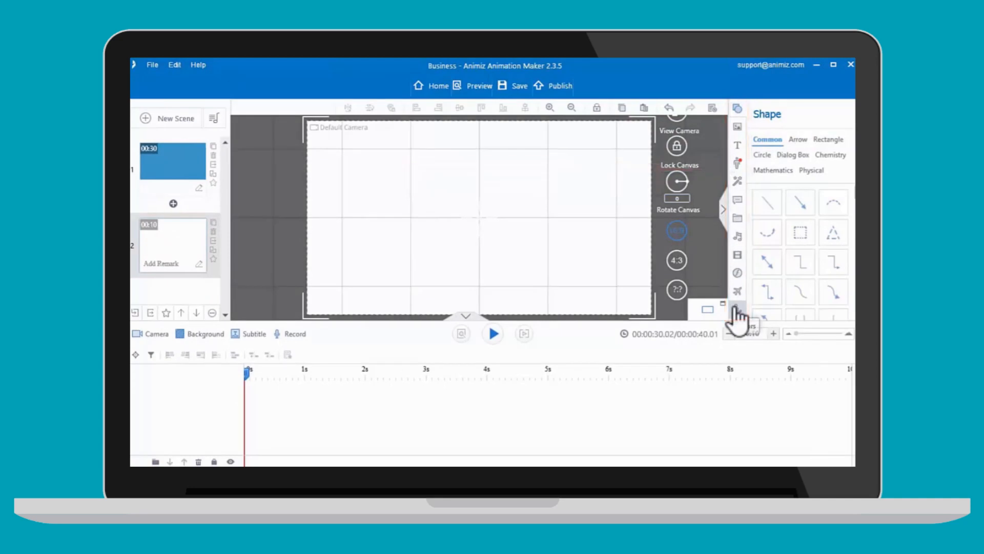
Place a businessman actor in scene 2, retime its exit and apply an Aperture emphasis effect
click(737, 308)
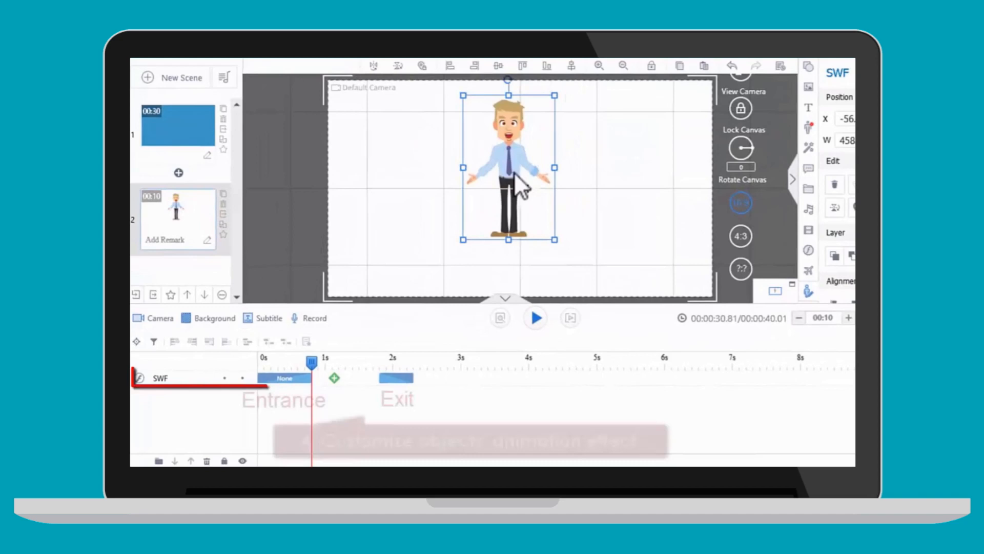
click(286, 377)
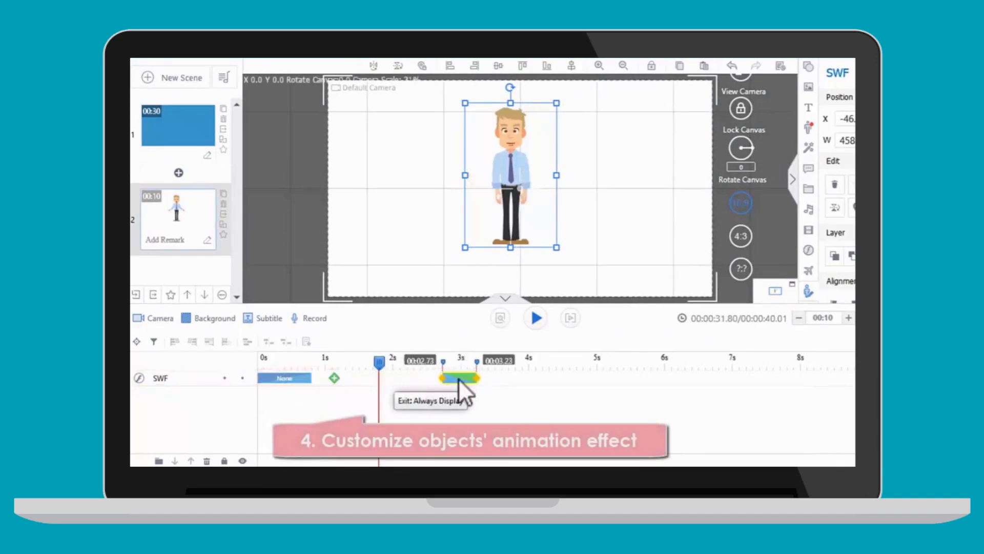
click(460, 377)
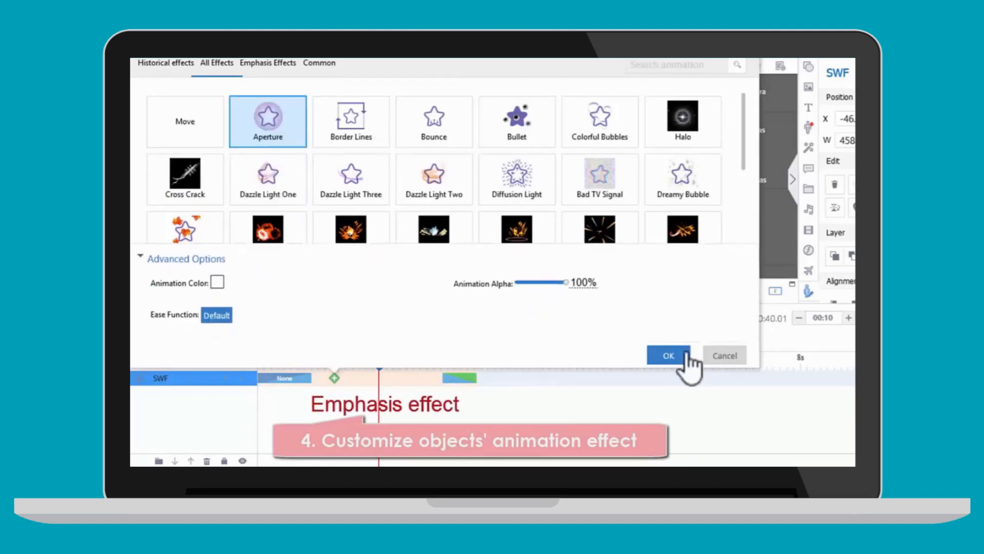
click(668, 355)
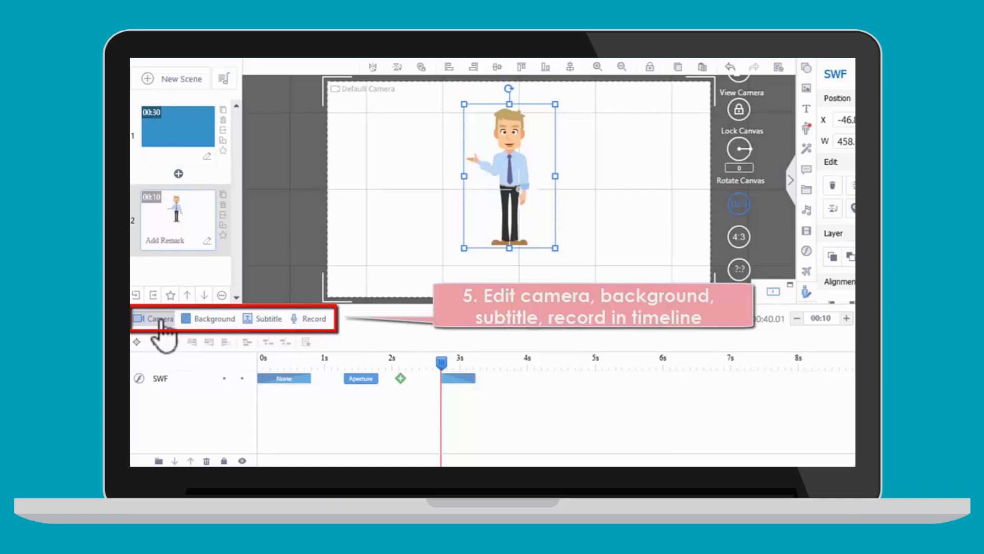
Add a camera shot, a warm paper-textured background and a subtitle track to scene 2
click(160, 317)
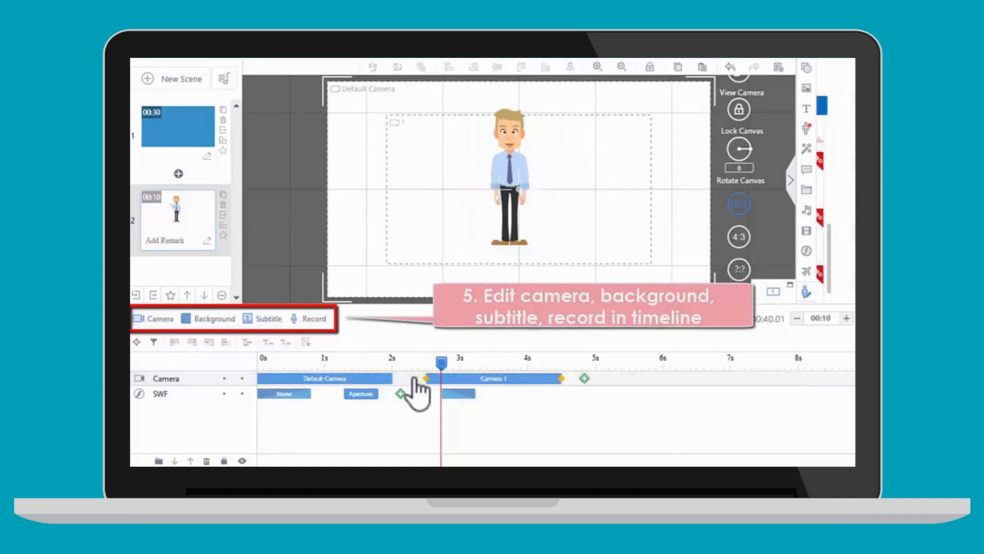
click(214, 318)
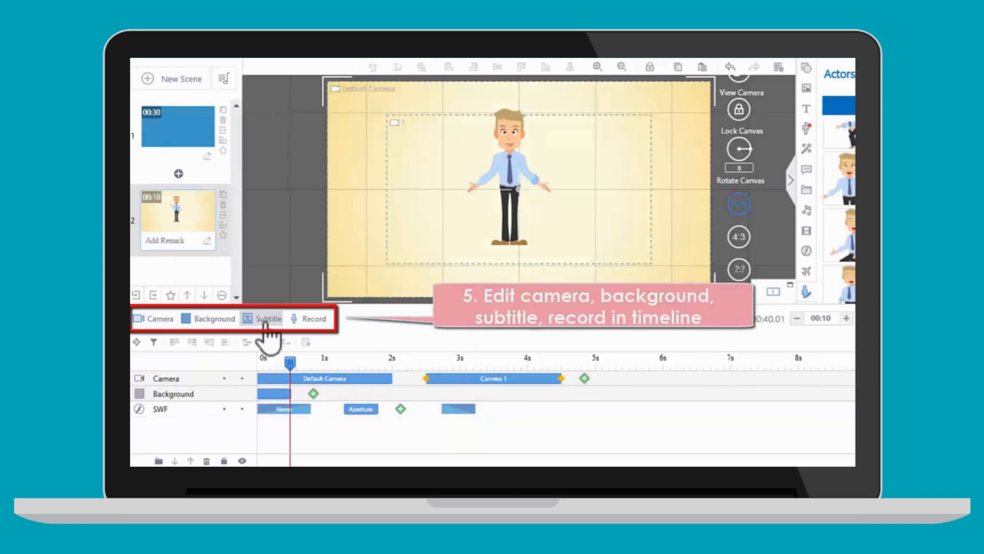
click(266, 318)
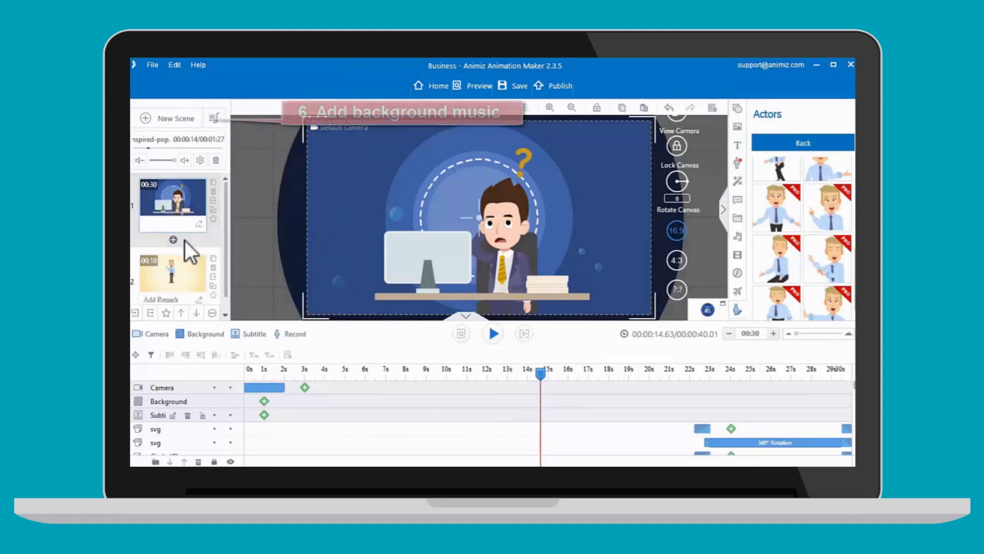
Add a Comb transition between scene 1 and scene 2 and confirm its settings
click(172, 240)
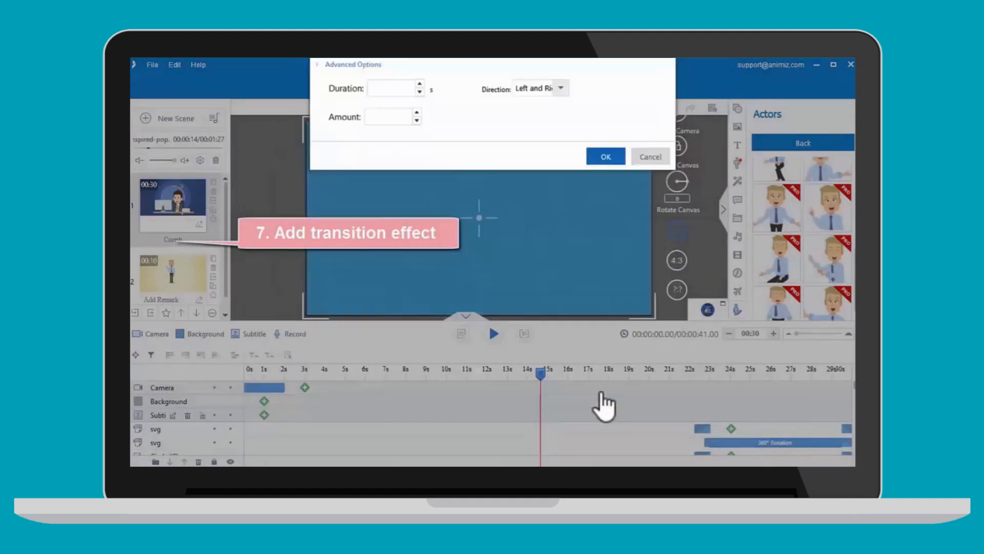
click(605, 156)
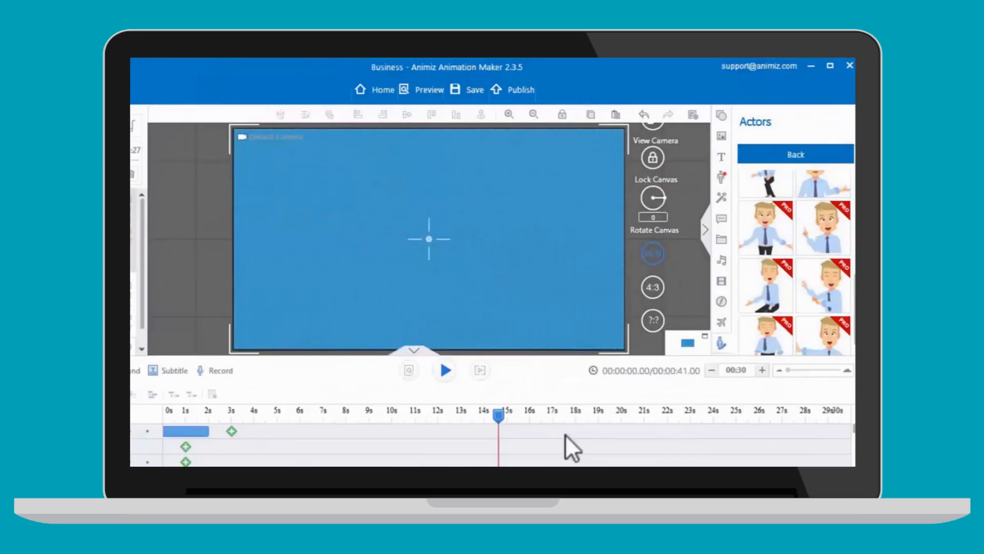
mouse_move(520, 90)
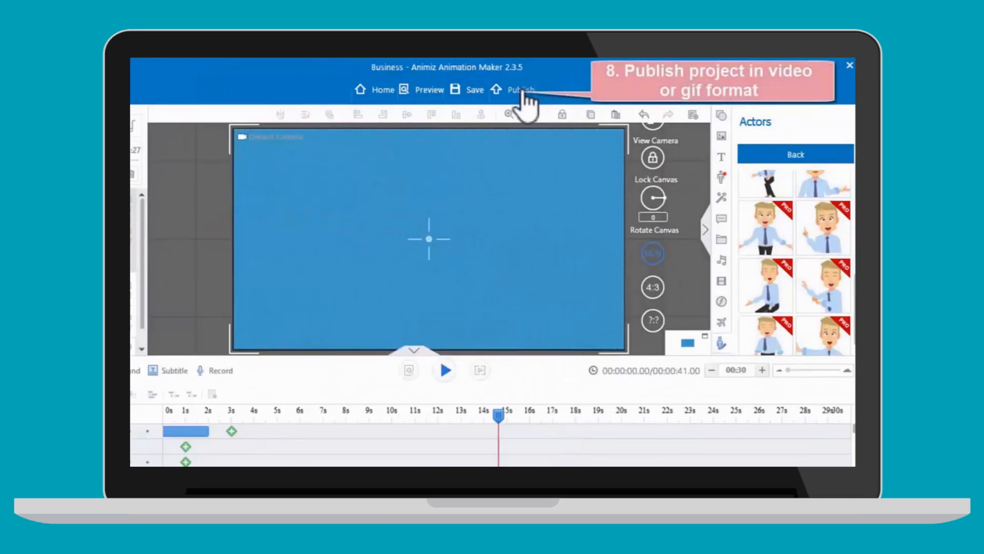
Publish the project as a 1080P HD .mp4 video with the advanced options shown
click(520, 89)
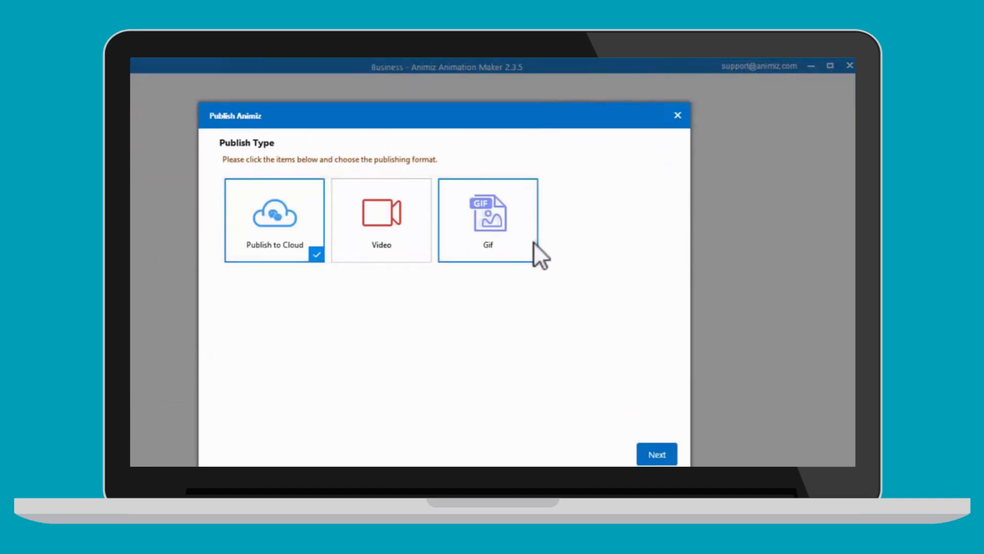
click(380, 219)
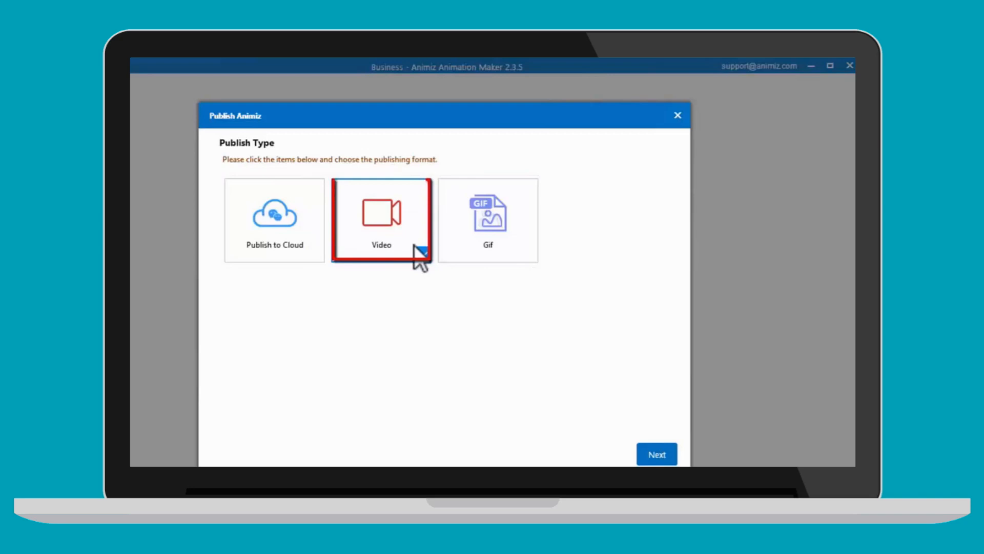
click(656, 455)
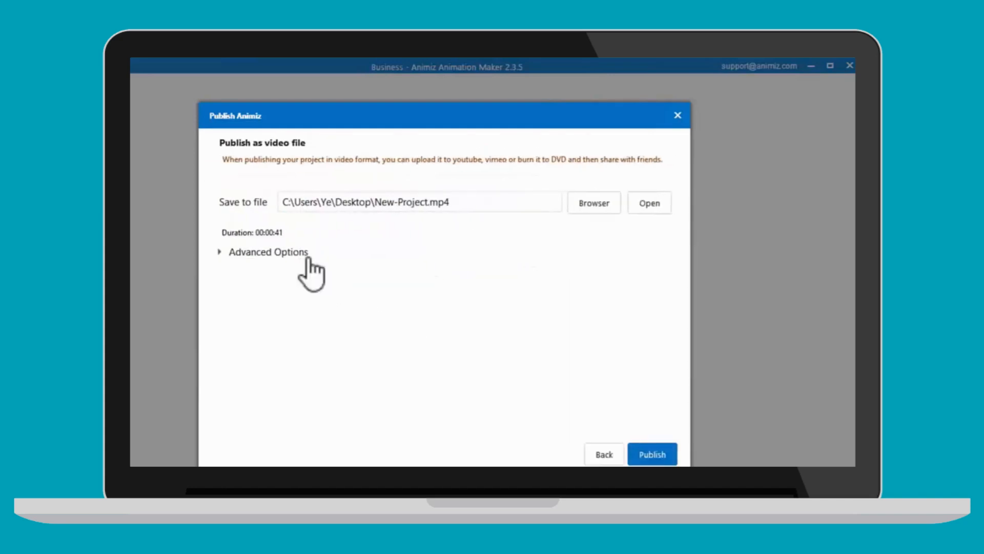
click(268, 252)
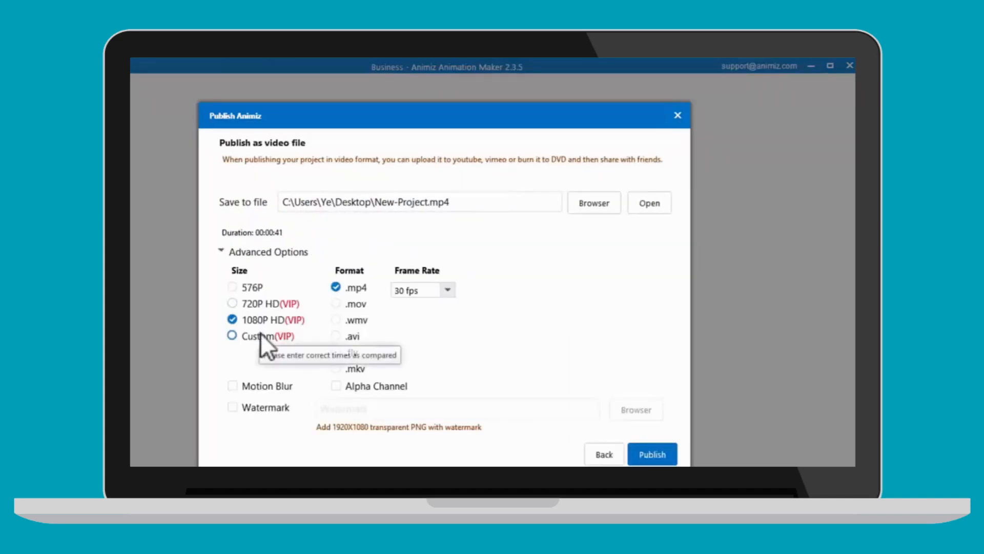
click(652, 454)
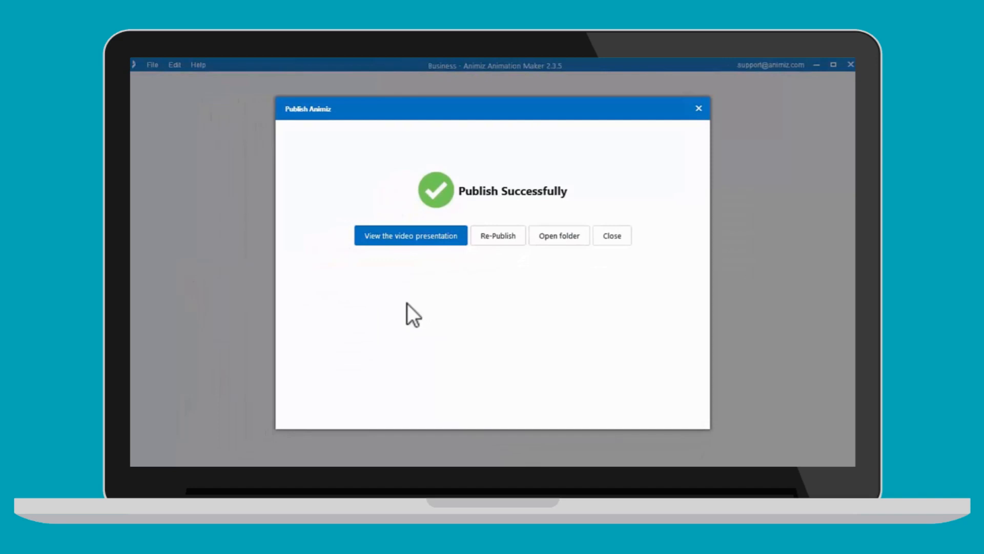
mouse_move(700, 275)
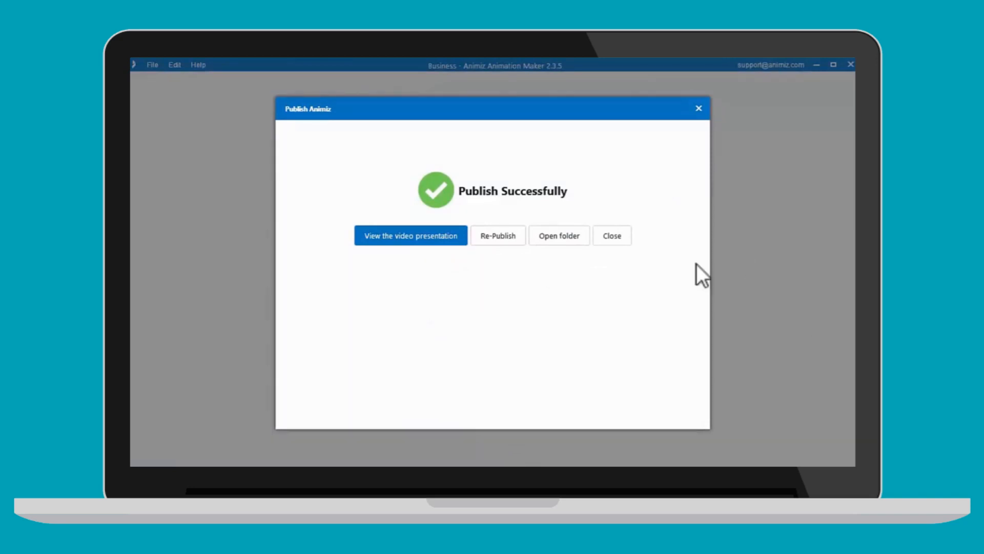